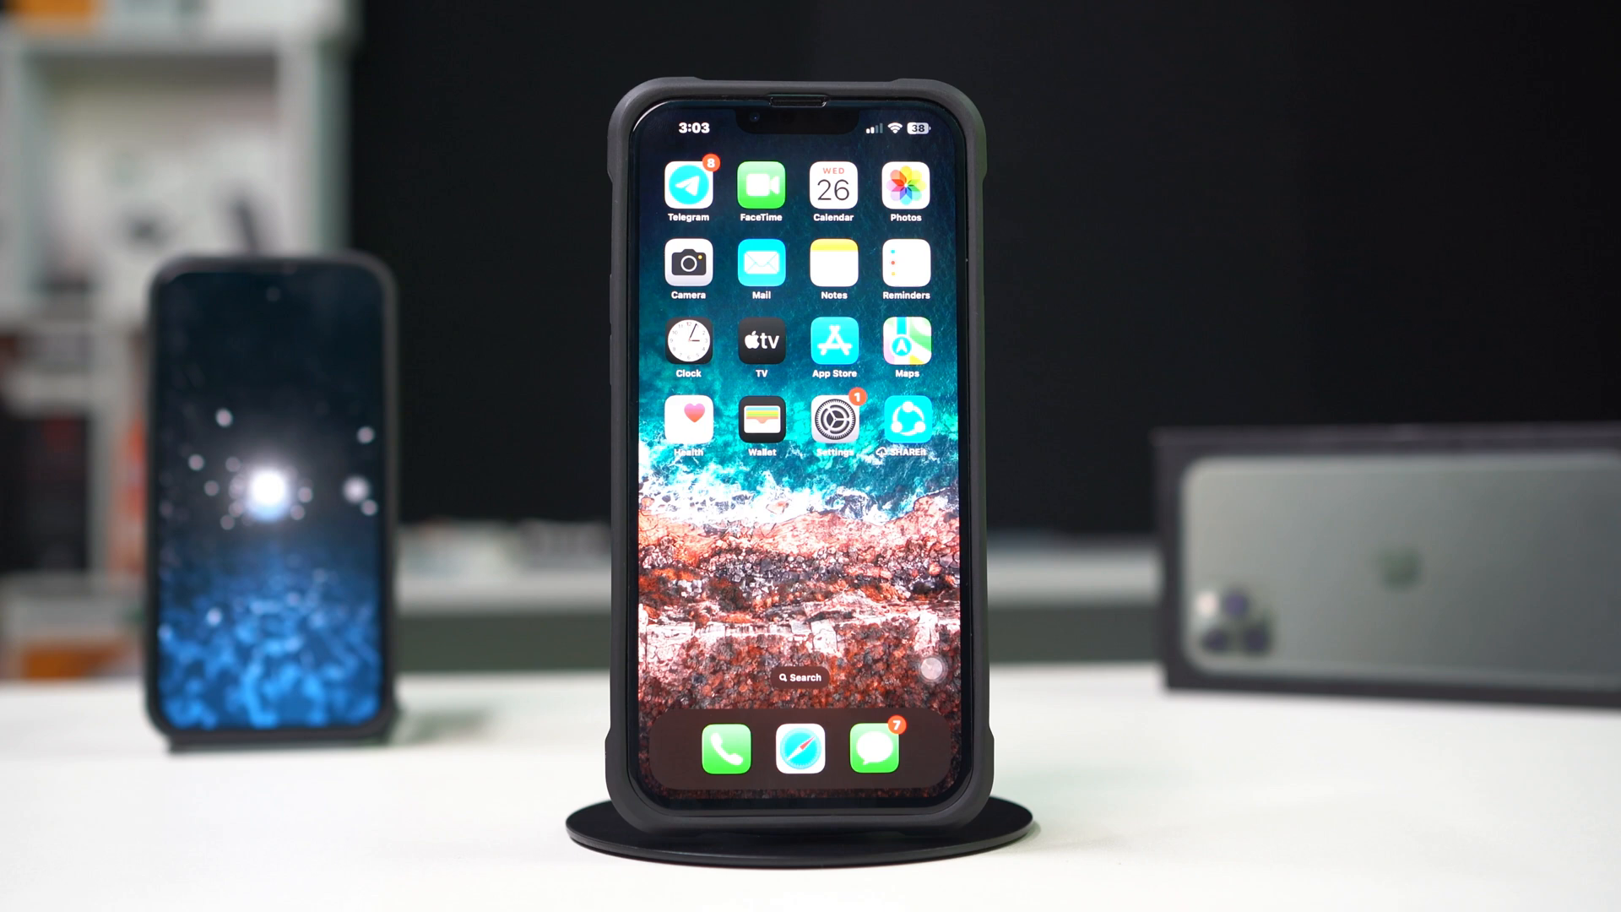
Toggle Airplane Mode on and back off in Settings to drop and restore cellular
{"action": "left_click", "coordinate": [832, 418]}
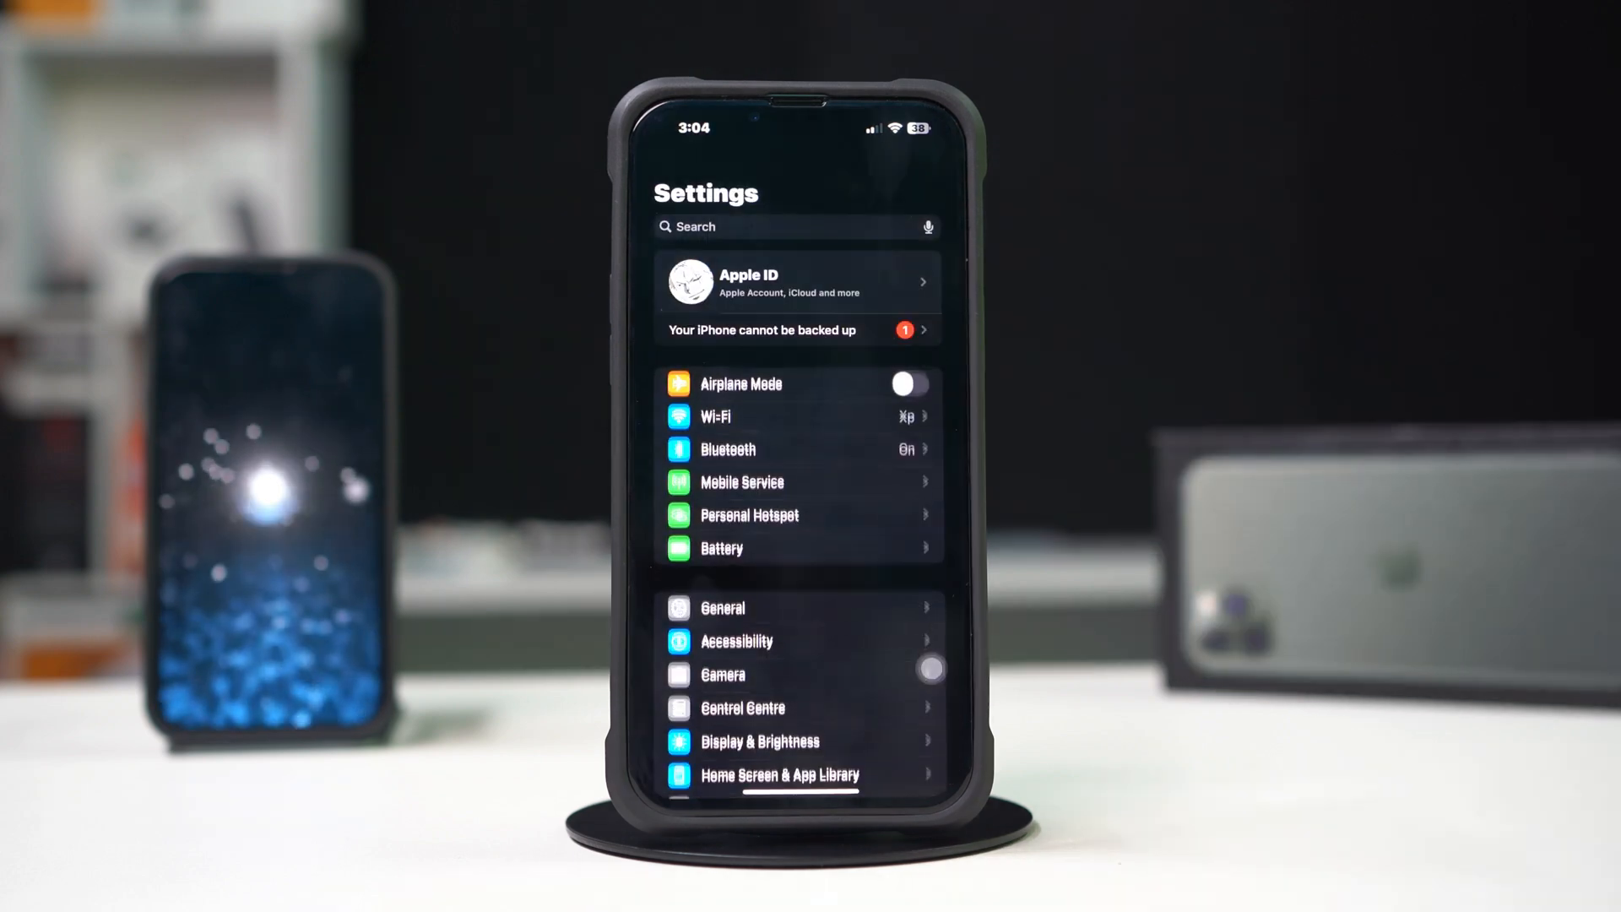
{"action": "left_click", "coordinate": [907, 388]}
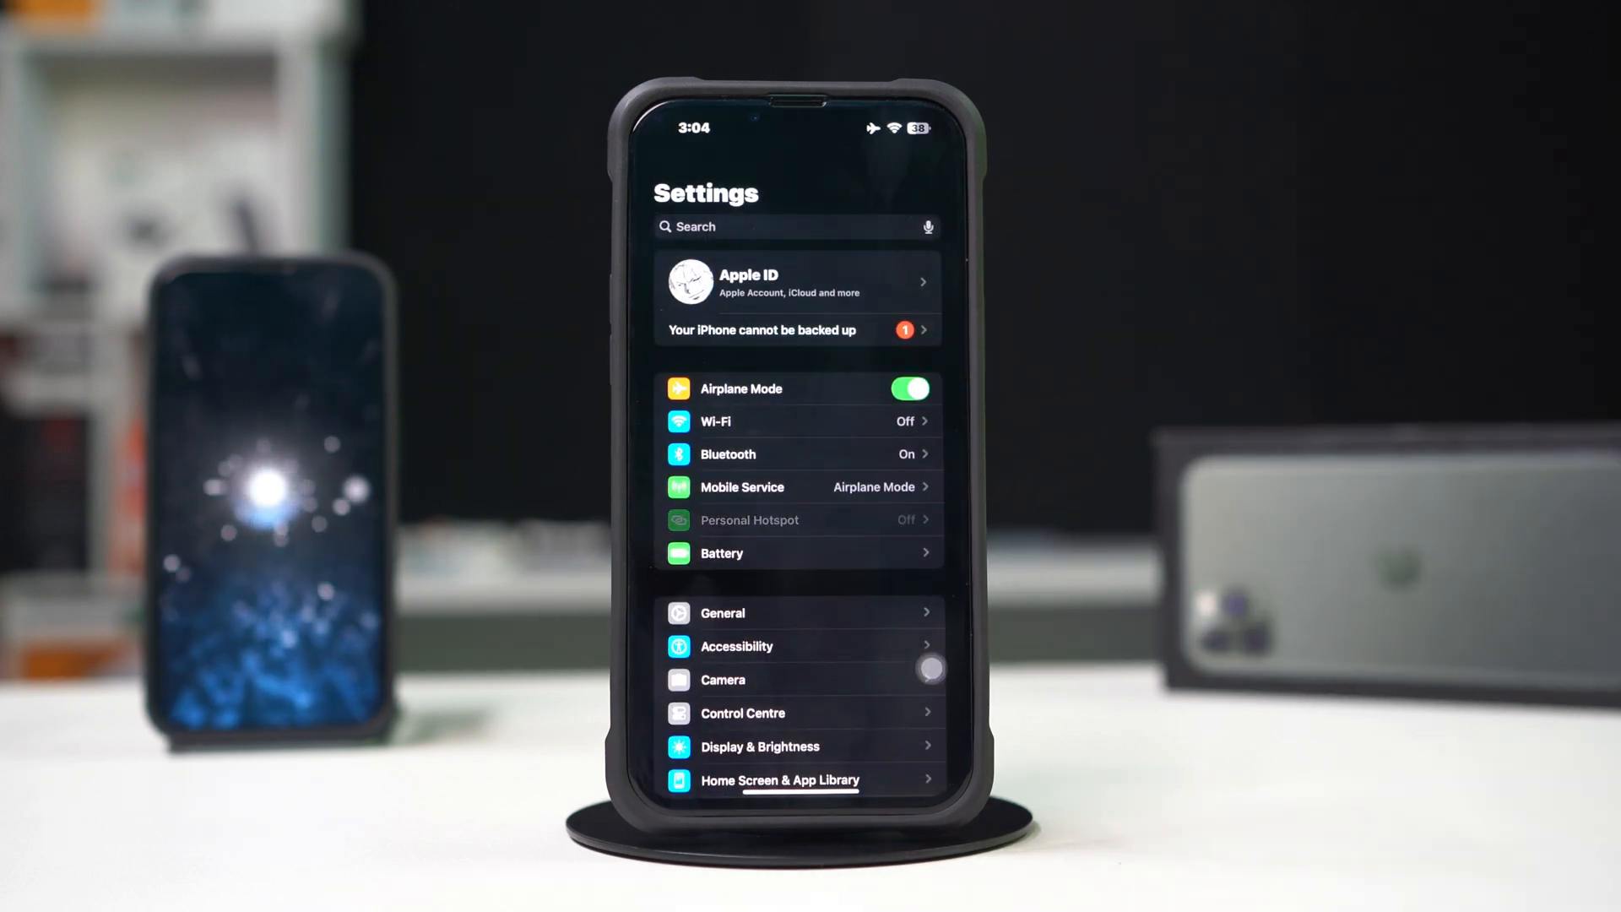
{"action": "left_click", "coordinate": [908, 388]}
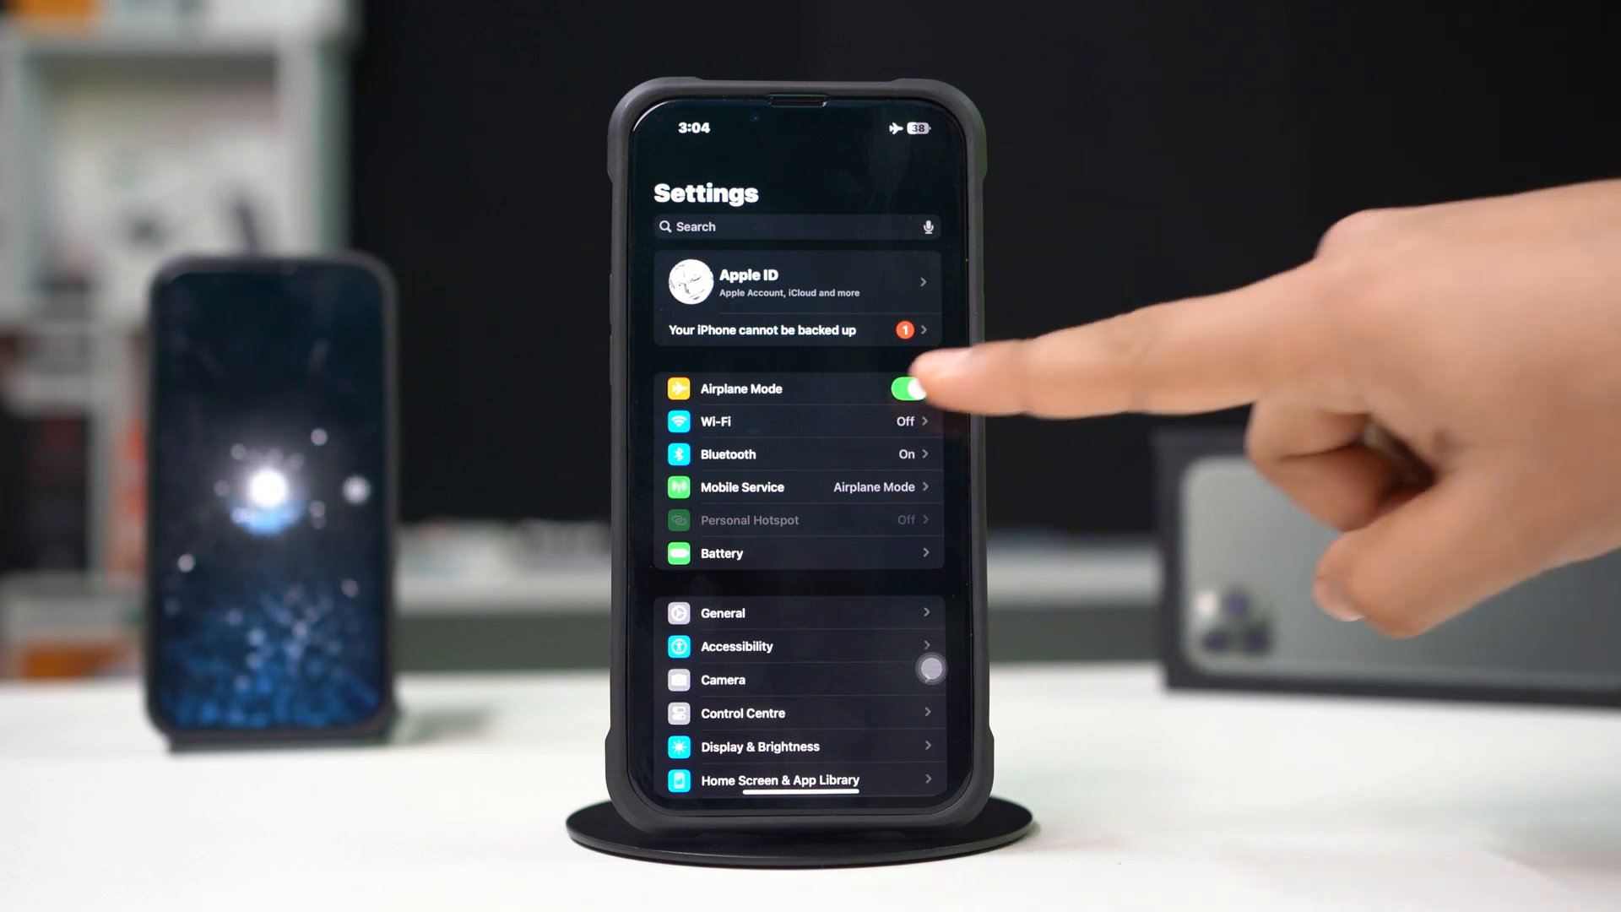
{"action": "left_click", "coordinate": [908, 388]}
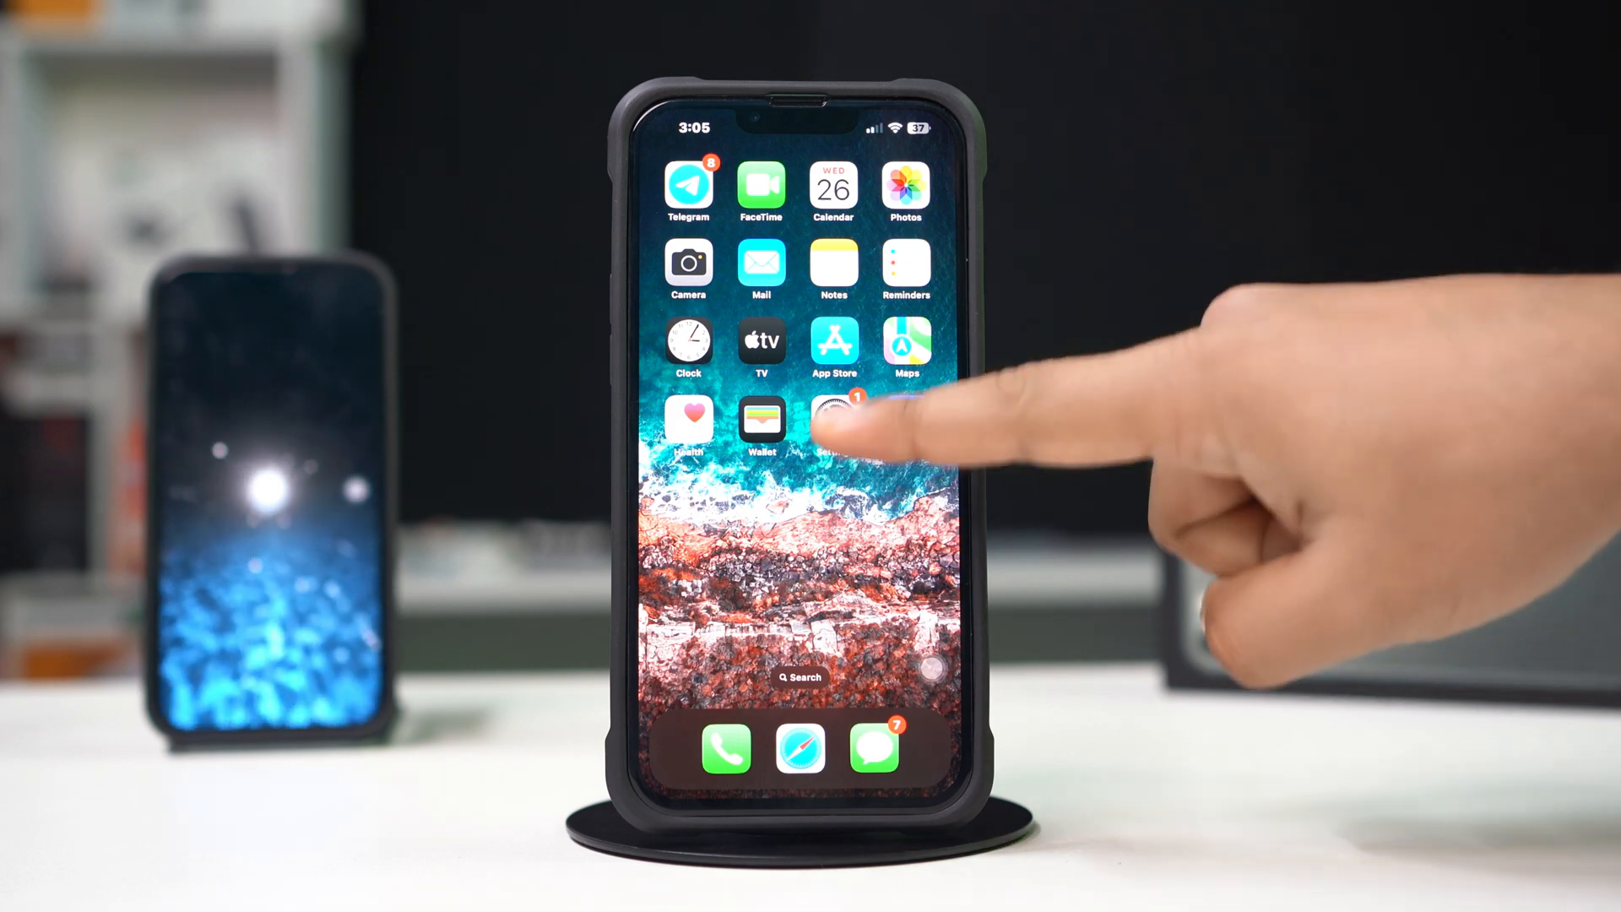
{"action": "left_click", "coordinate": [833, 414]}
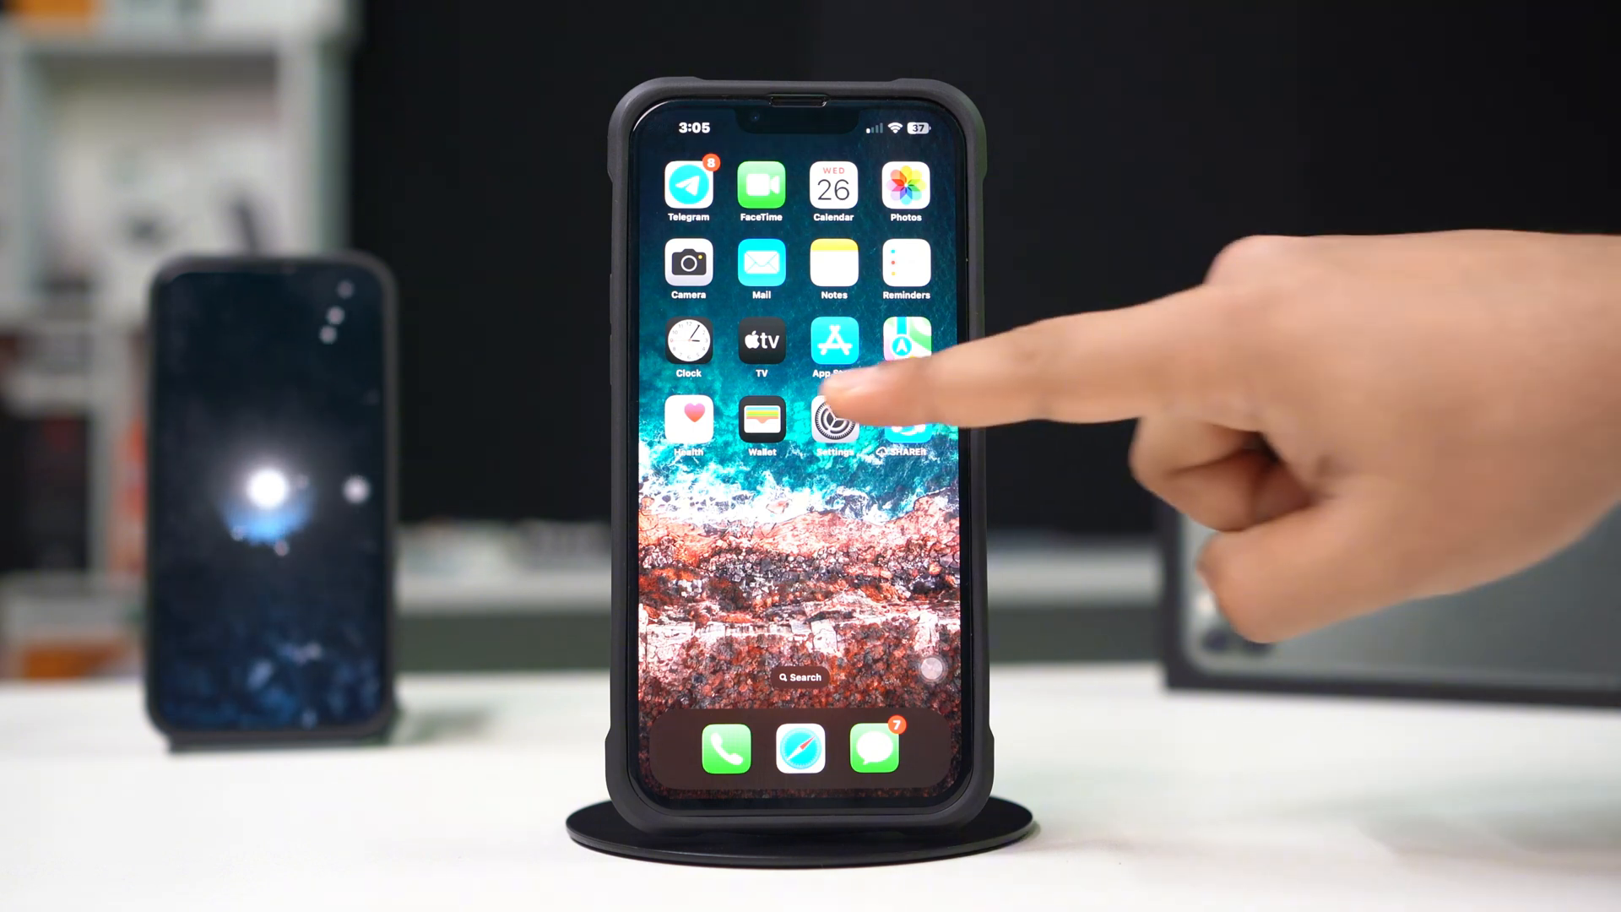
{"action": "left_click", "coordinate": [832, 424]}
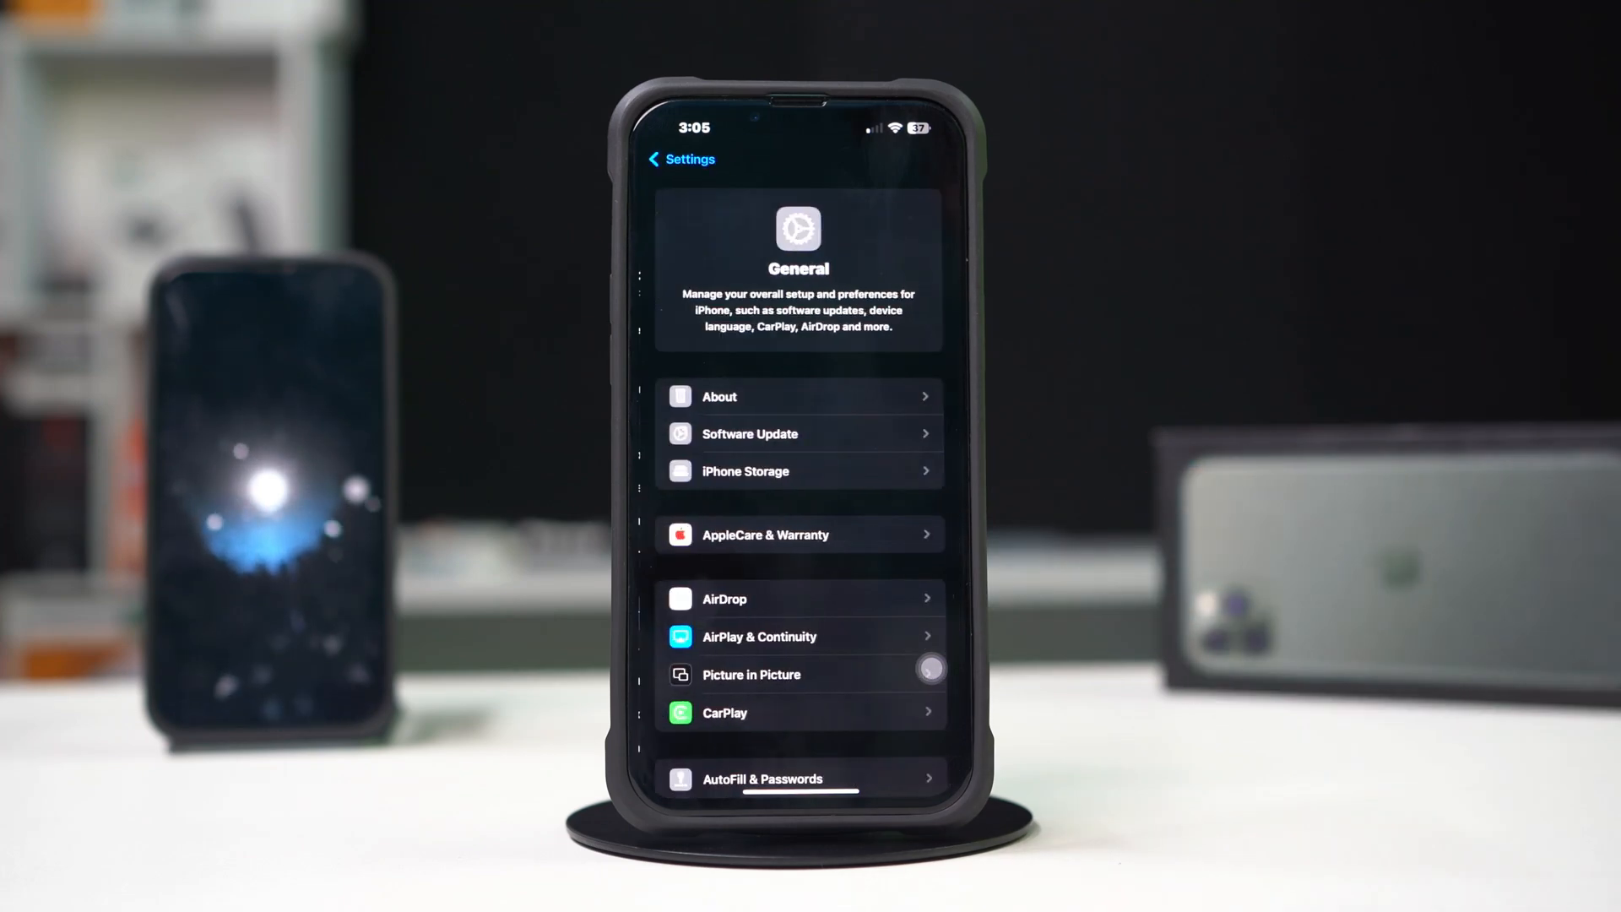
{"action": "left_click", "coordinate": [719, 395]}
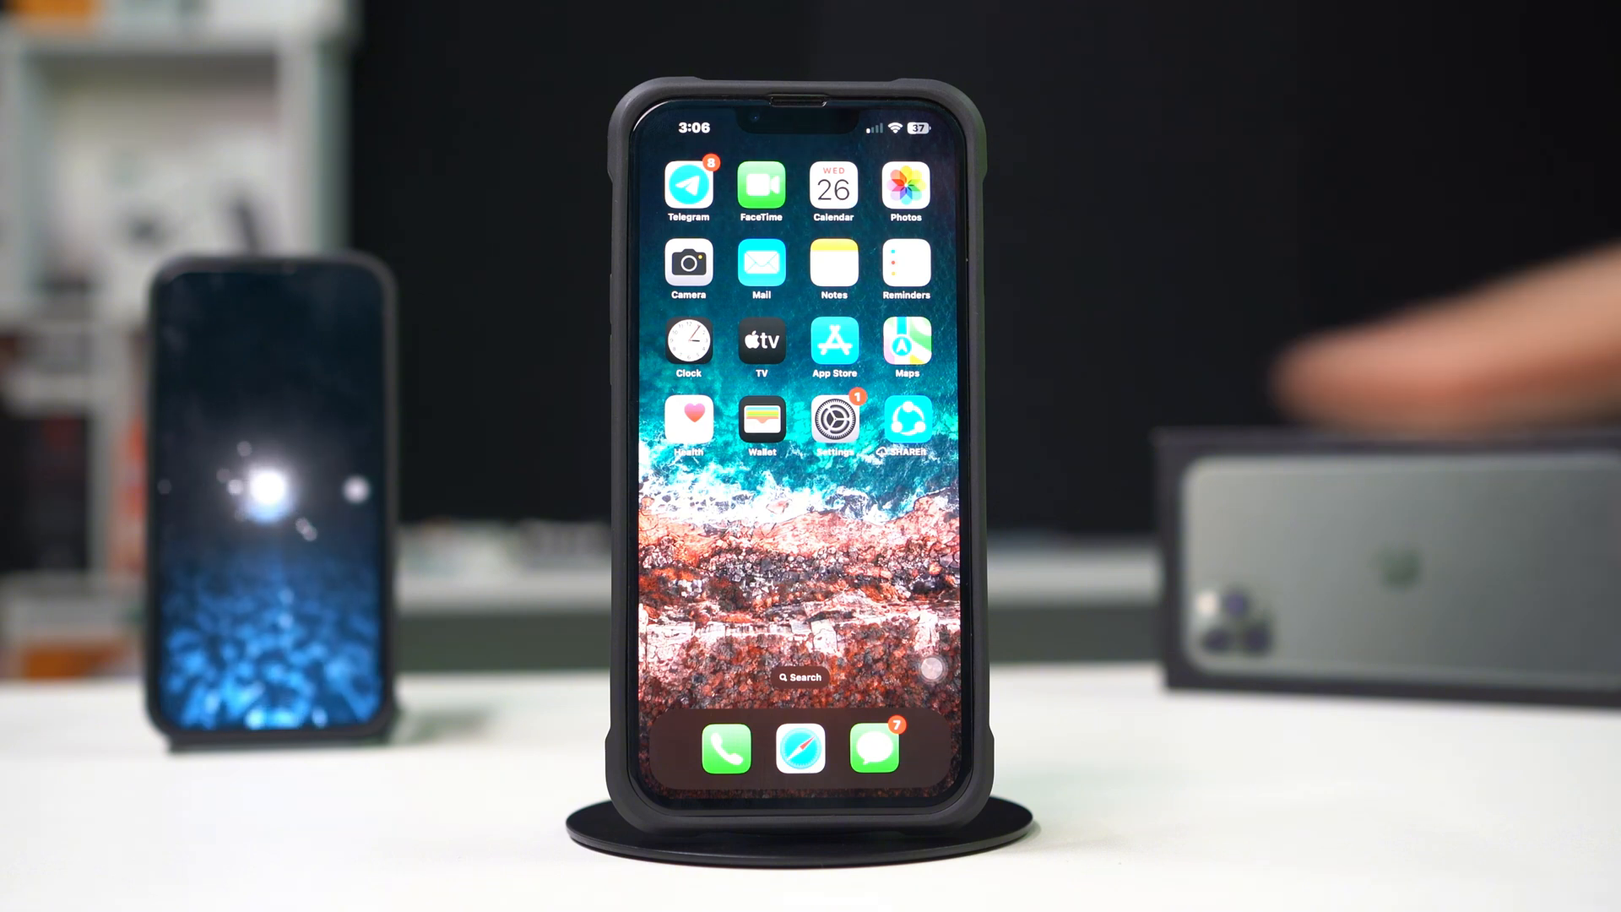
Go to General > Transfer or Reset iPhone > Reset, choose Reset Network Settings, and enter the passcode
{"action": "left_click", "coordinate": [832, 422]}
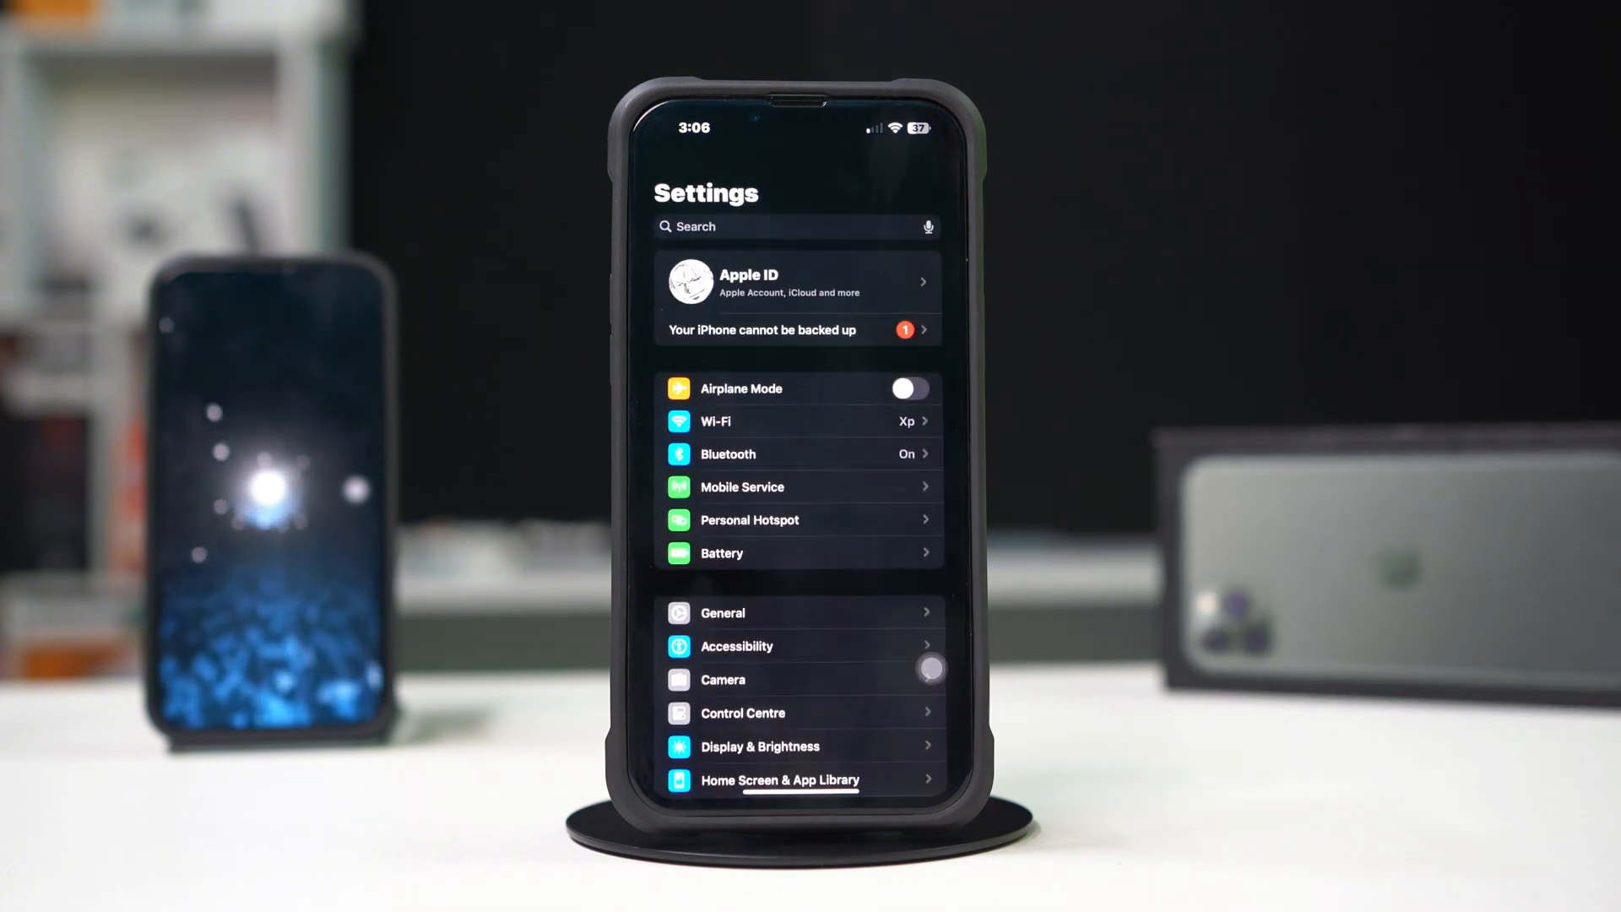
{"action": "left_click", "coordinate": [722, 612]}
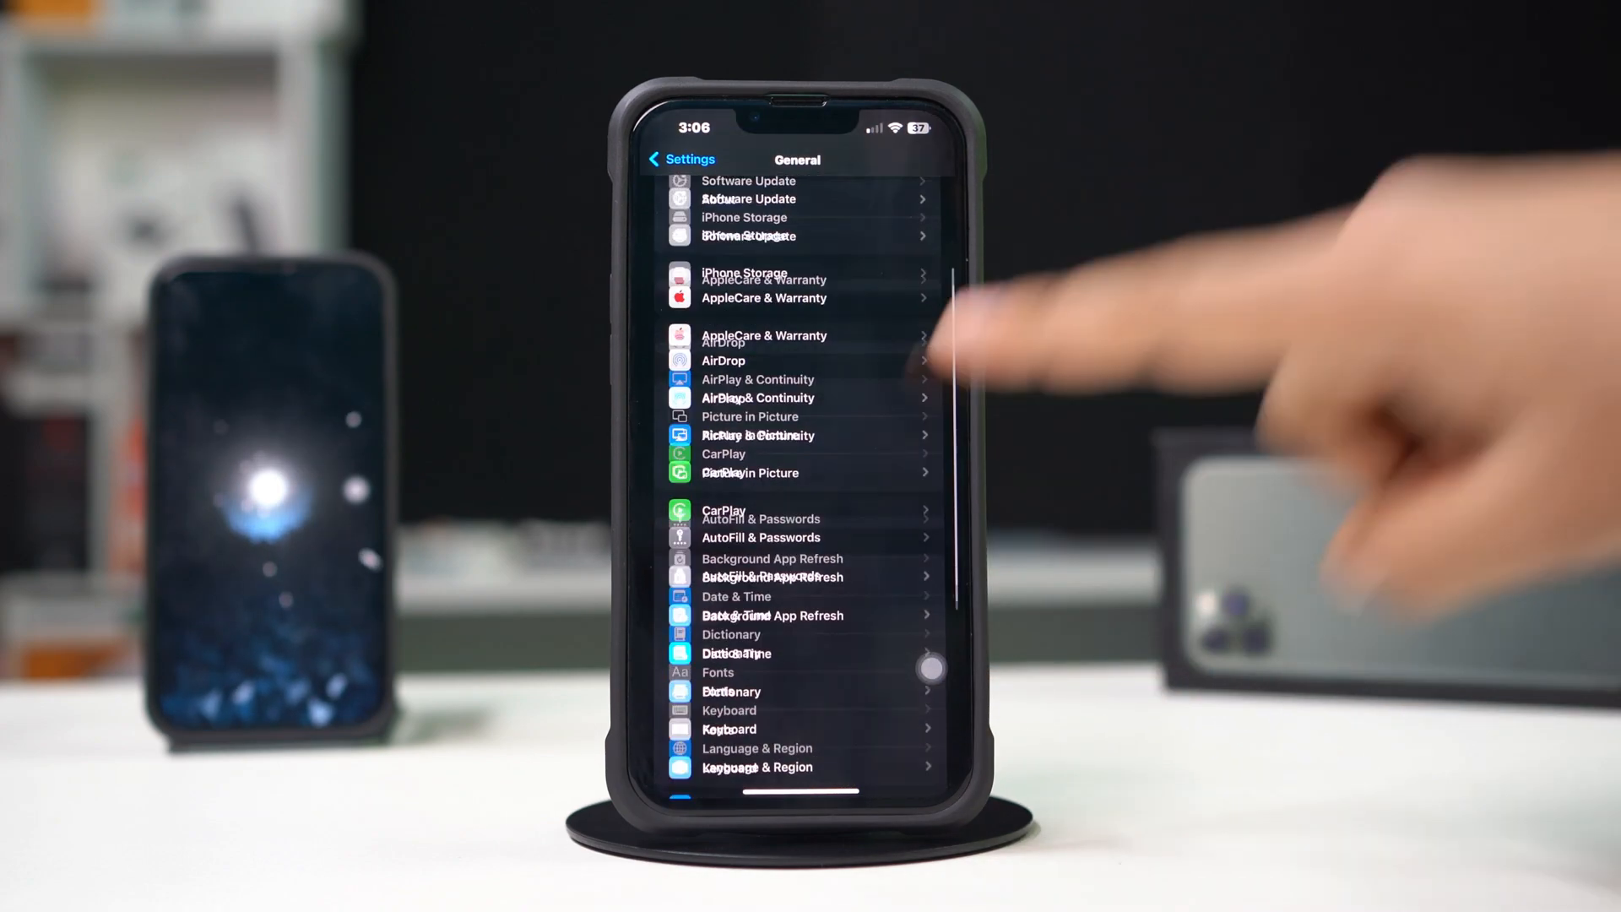
{"action": "scroll", "scroll_direction": "down", "scroll_amount": 3}
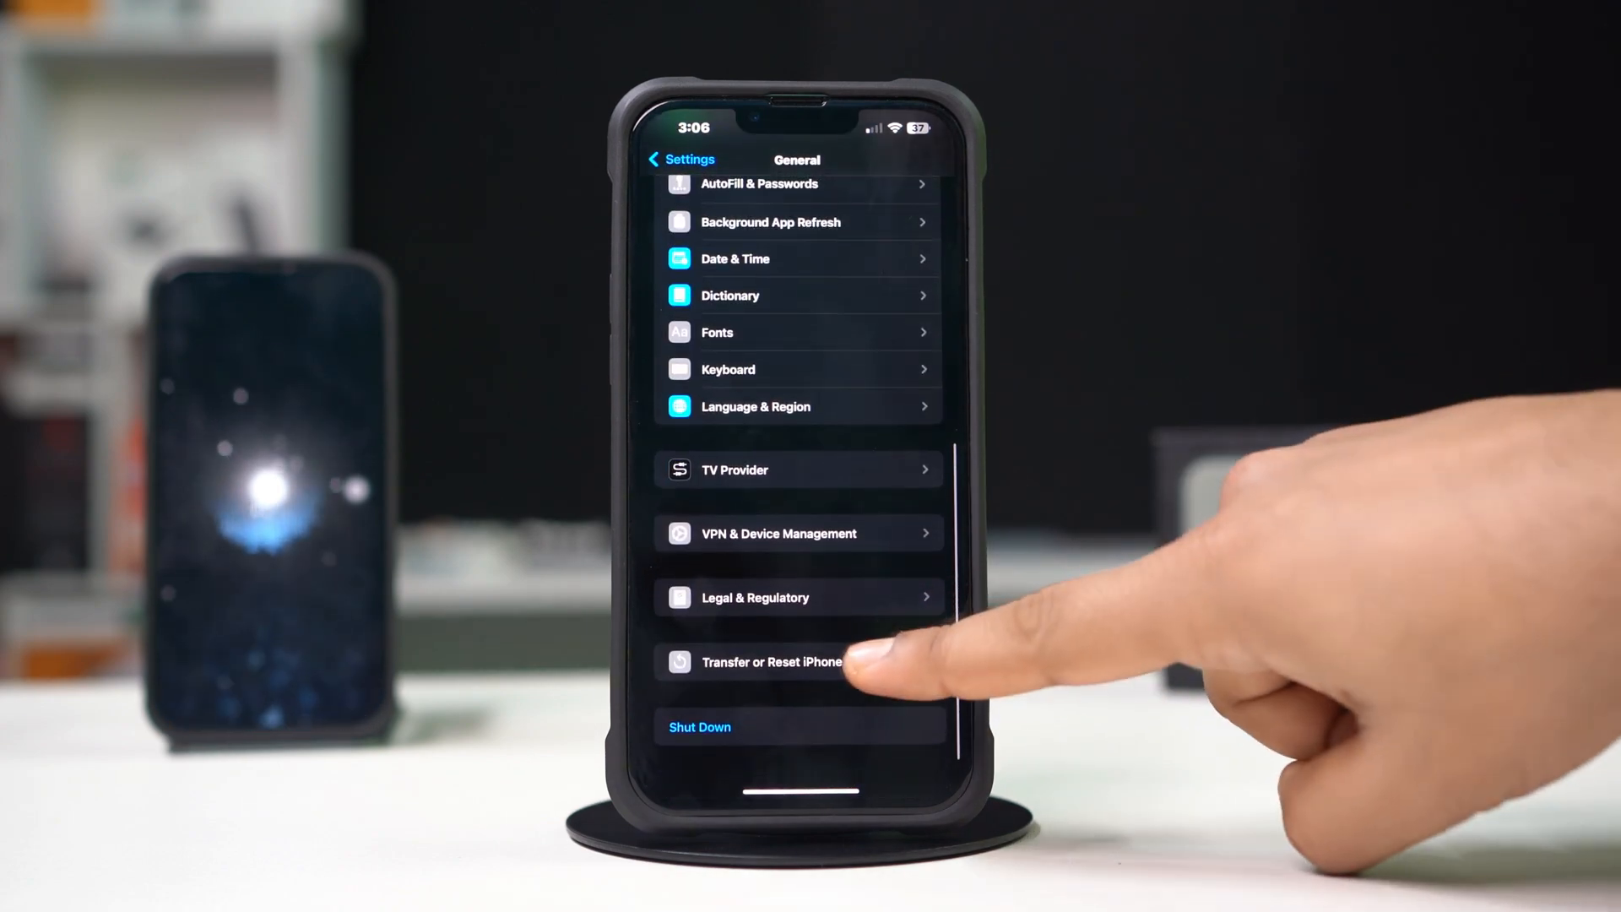
{"action": "left_click", "coordinate": [770, 662]}
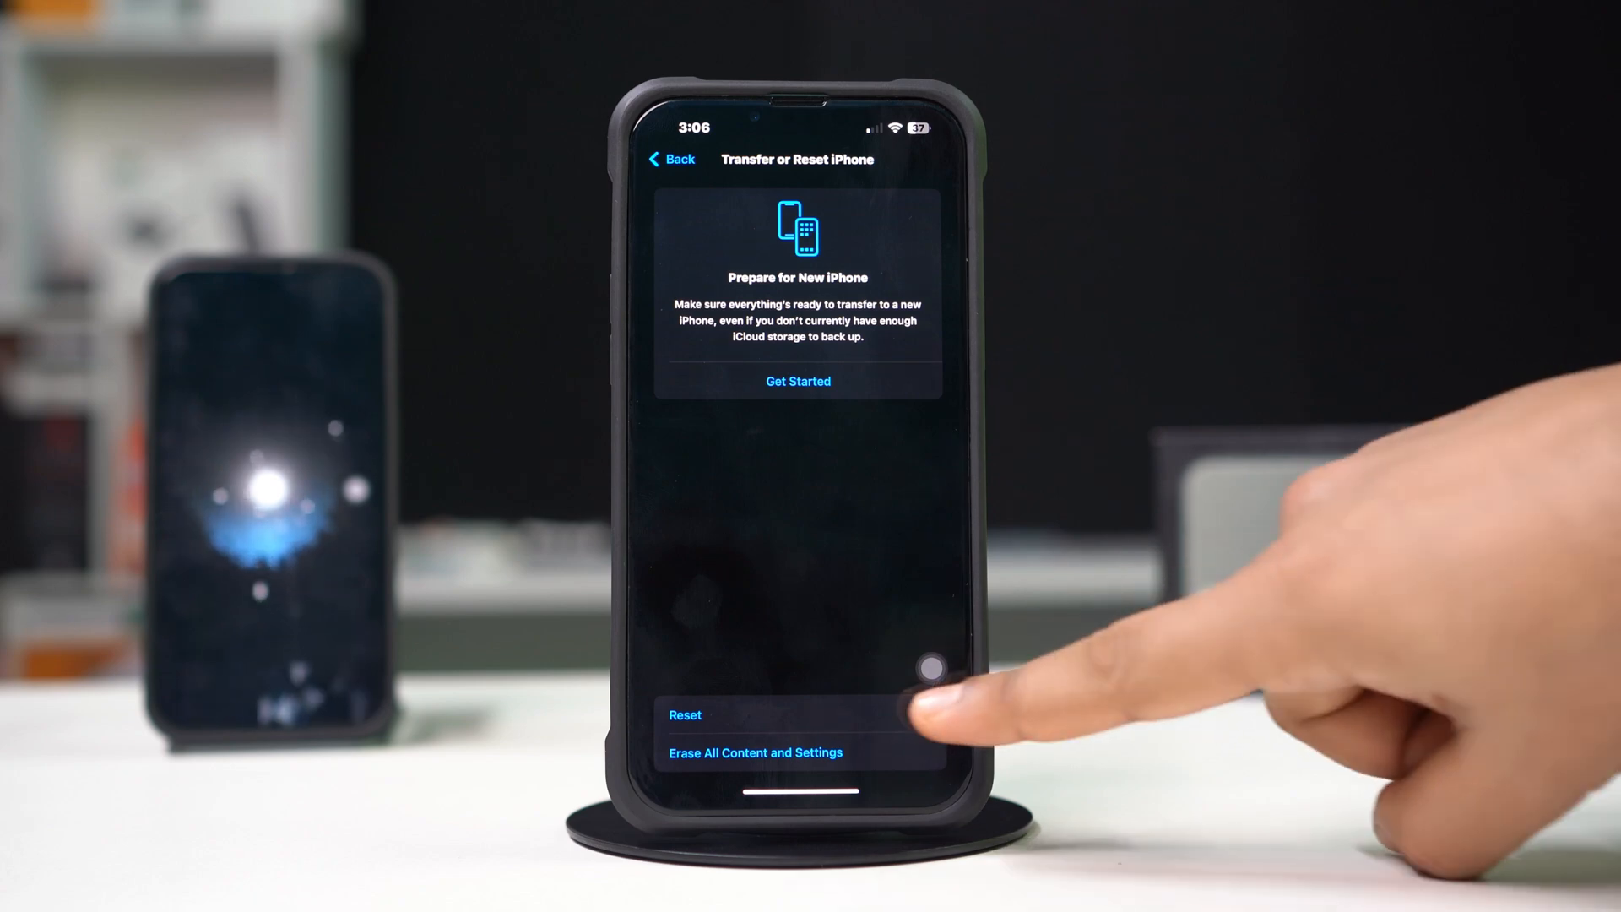
{"action": "left_click", "coordinate": [685, 714]}
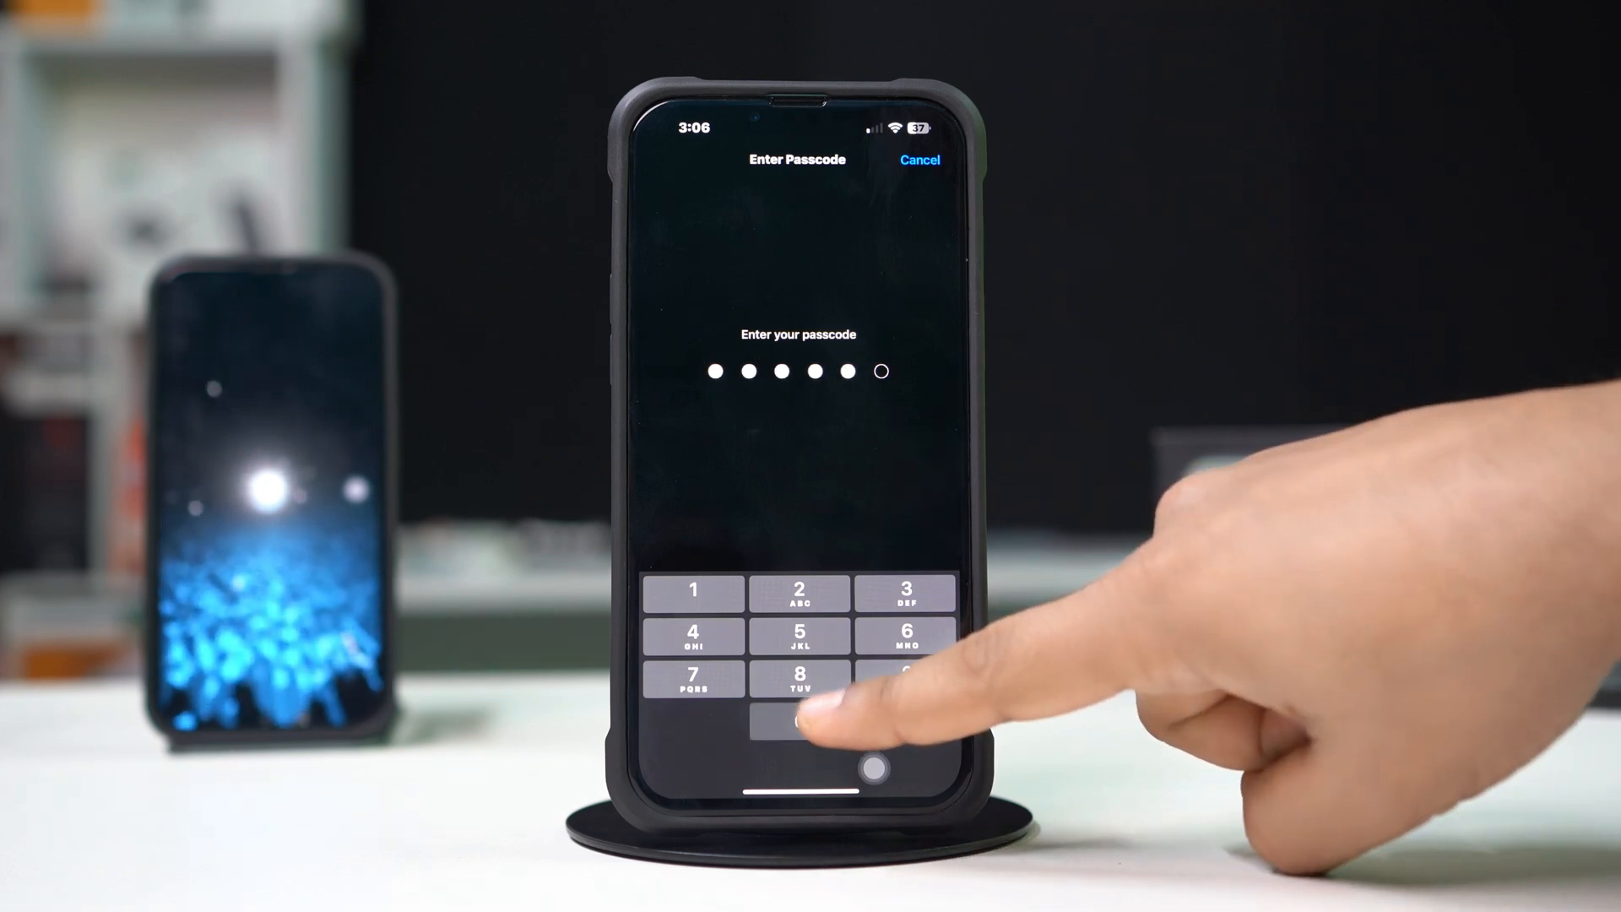
{"action": "left_click", "coordinate": [797, 718]}
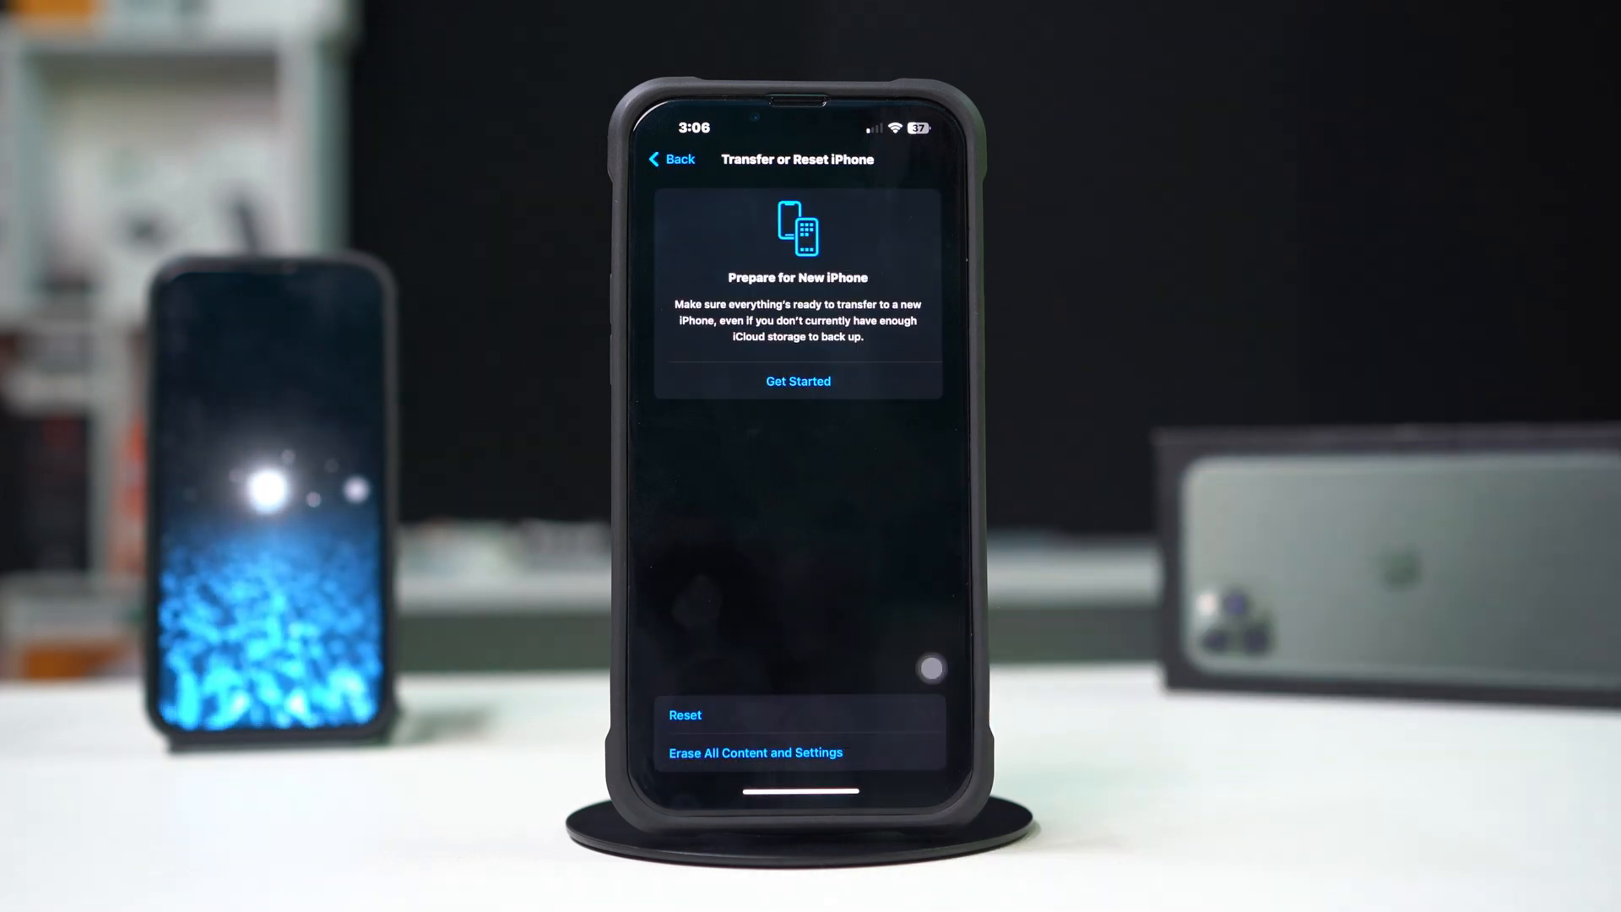
{"action": "left_click", "coordinate": [685, 714]}
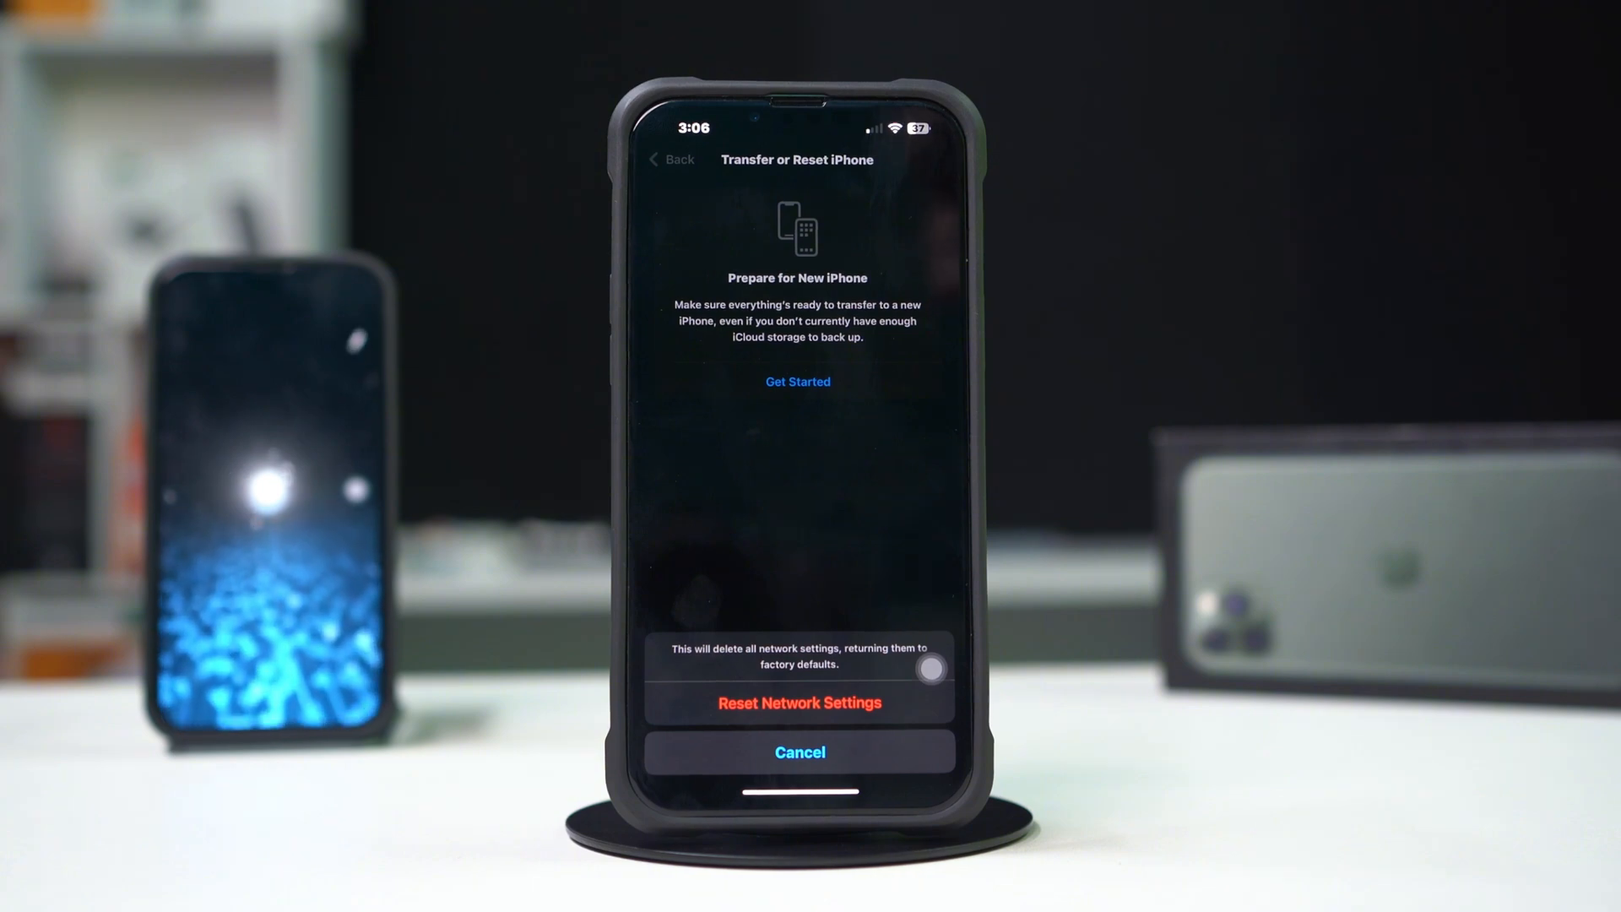